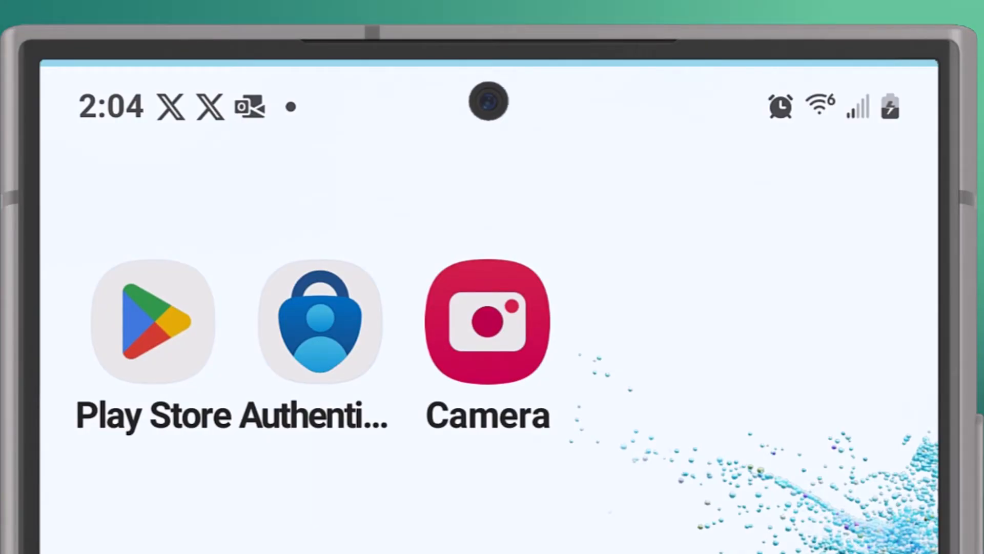
- Continue past the Action Required security-information notice to the Authenticator app page
click(152, 324)
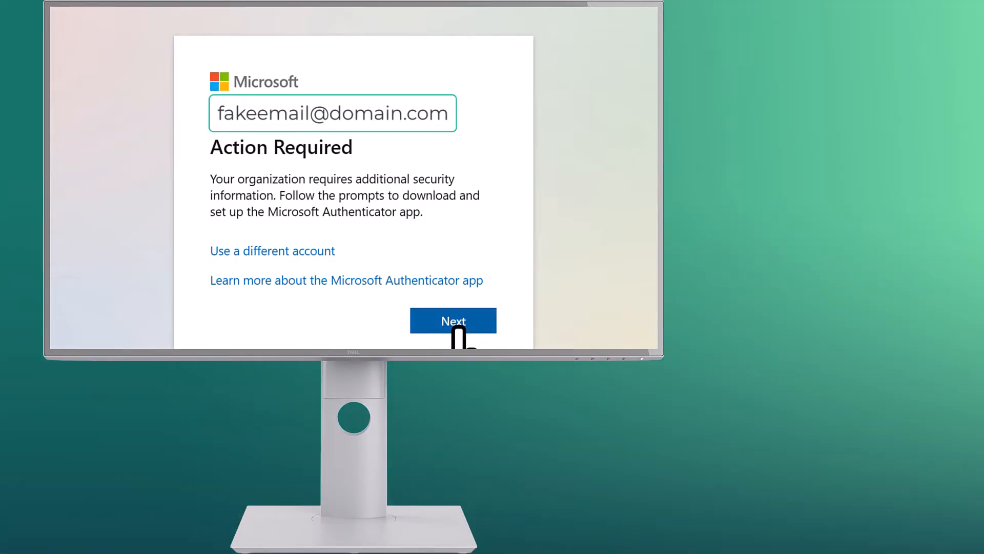
click(453, 321)
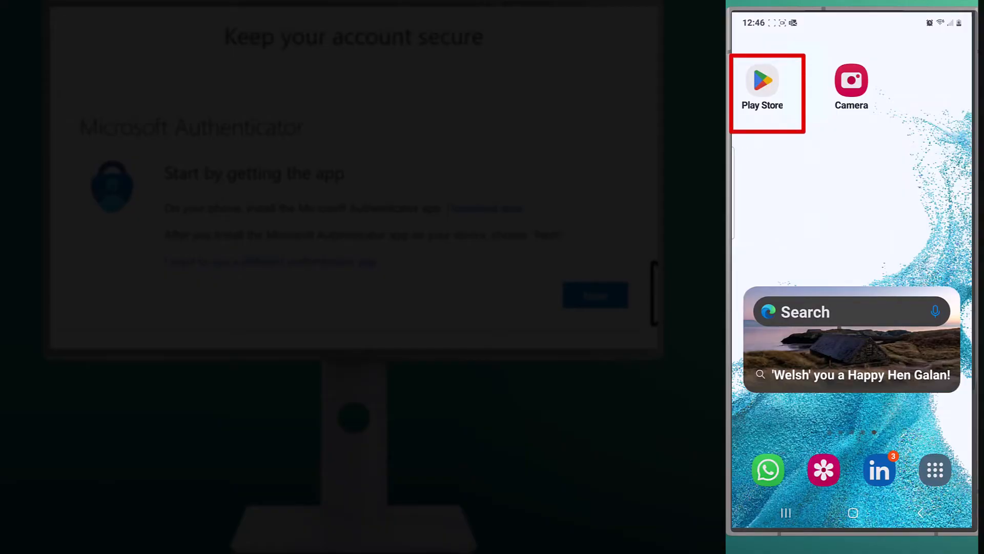
- Search the Play Store for Microsoft Authenticator and install it on the phone
click(762, 93)
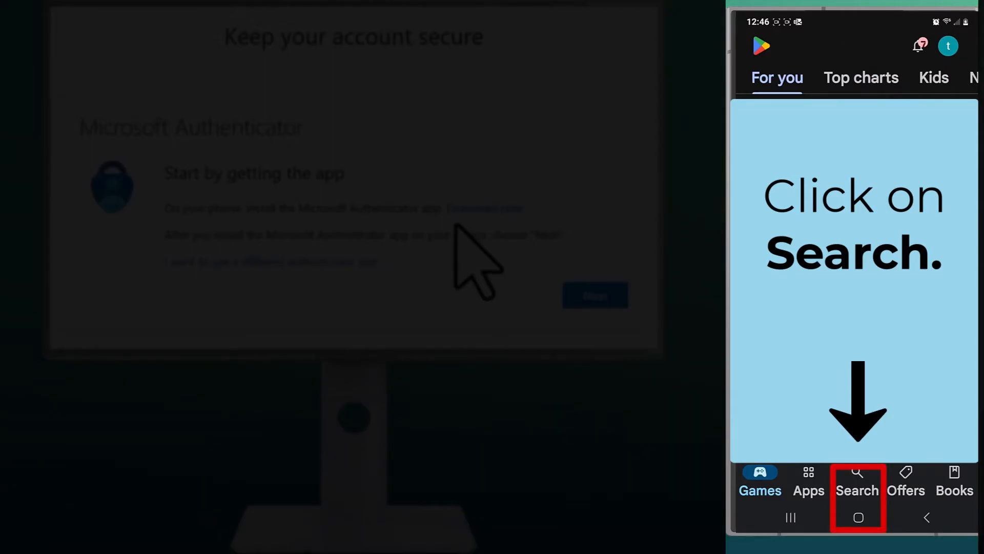
click(856, 481)
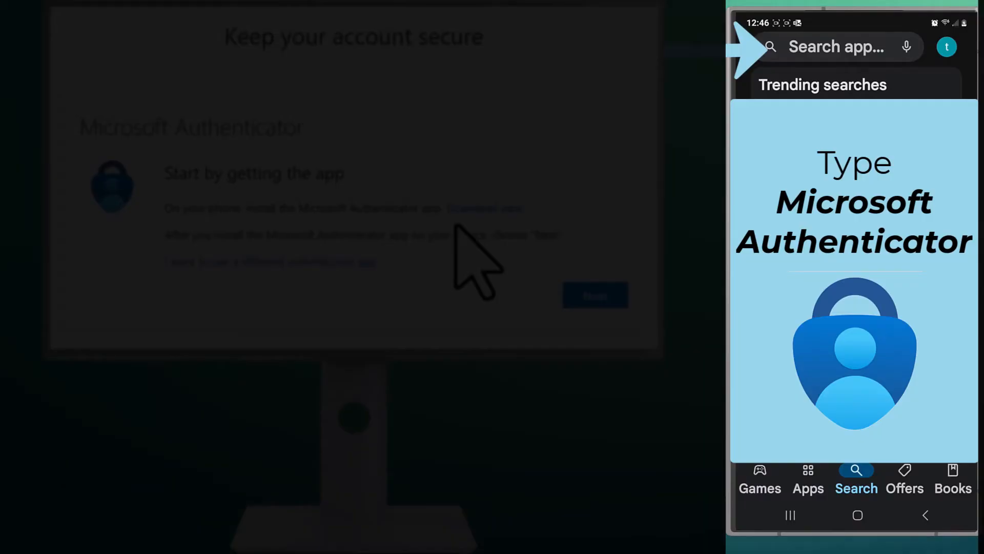
click(848, 47)
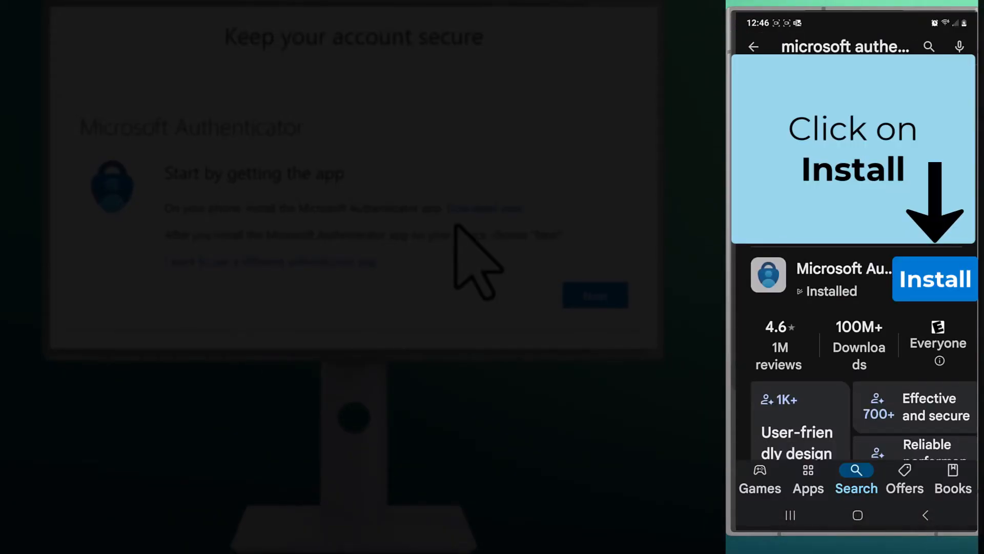
scroll(down, 3)
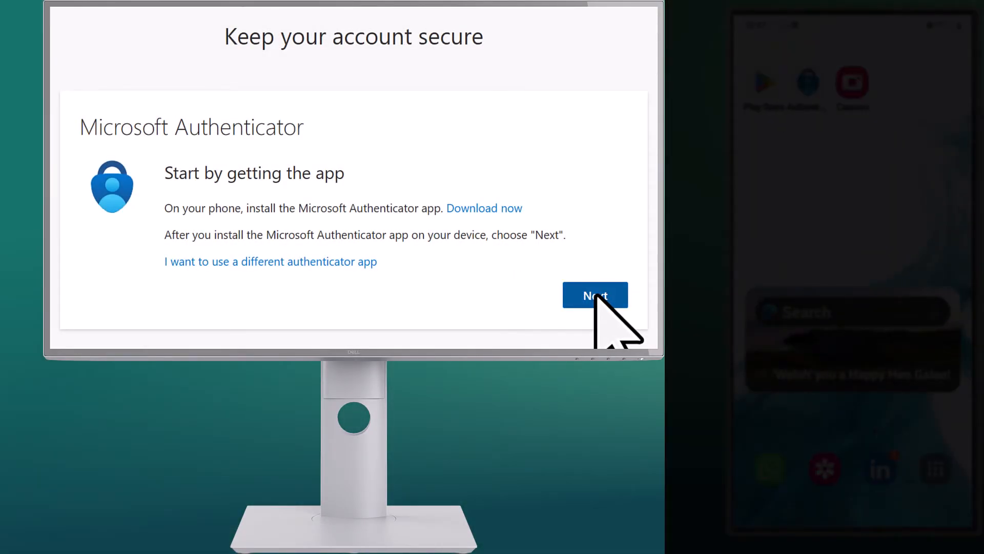
- Confirm Authenticator is installed on 'Start by getting the app' and continue to 'Set up your account'
click(594, 295)
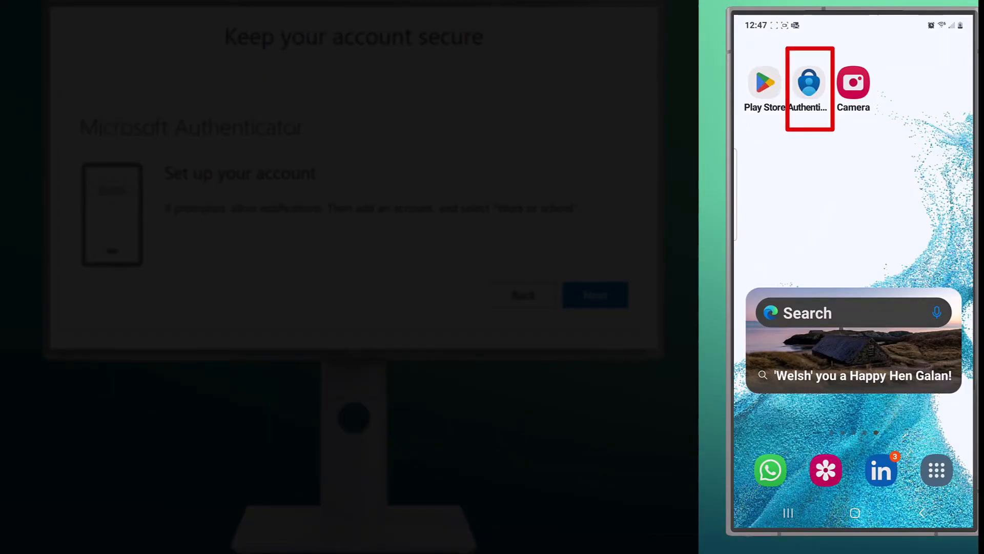
- In Authenticator, add a work or school account using the Scan a QR code option
click(809, 82)
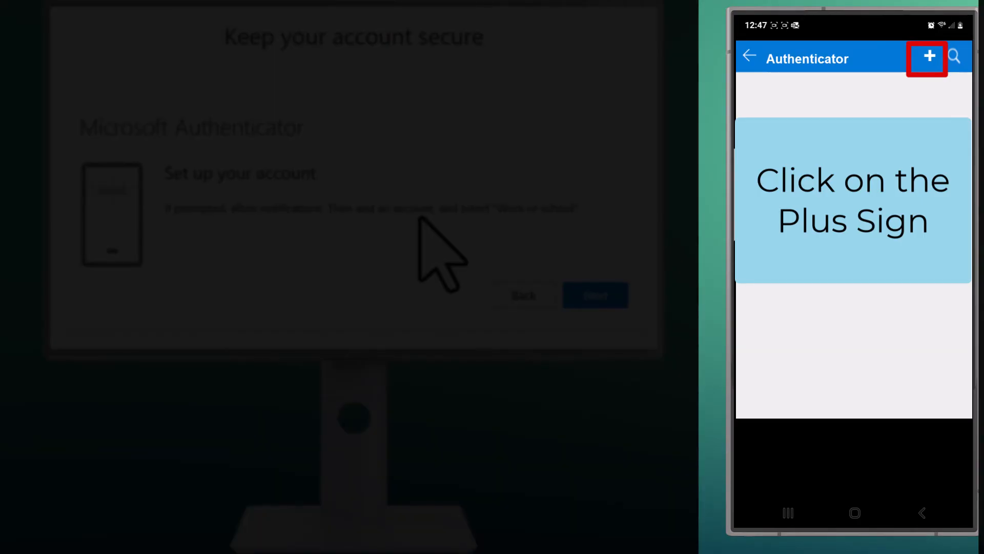
click(929, 57)
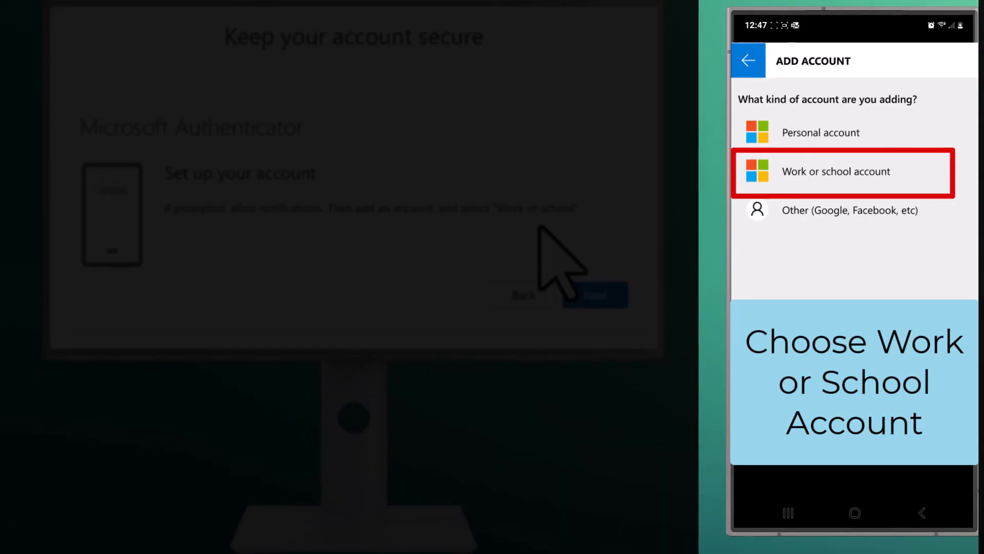
click(836, 171)
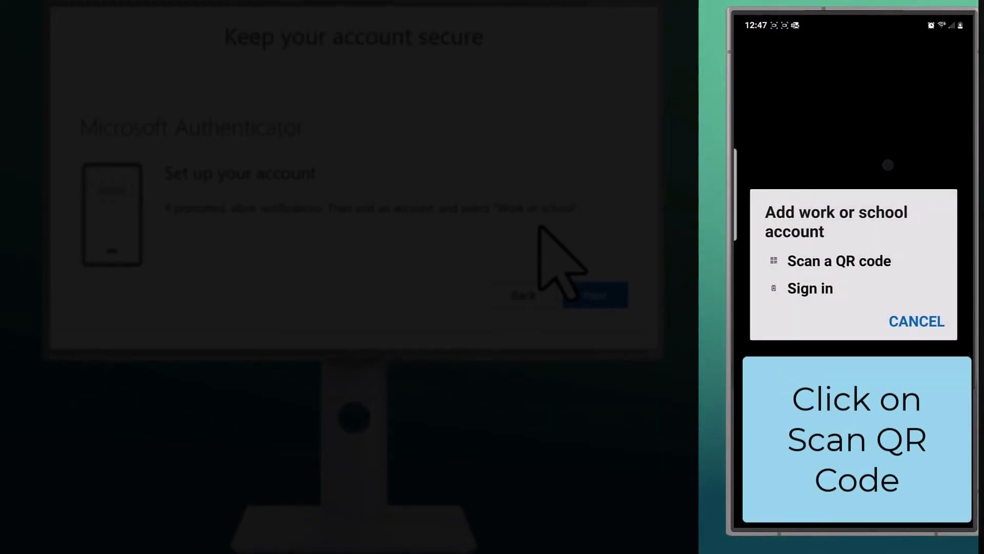
click(839, 261)
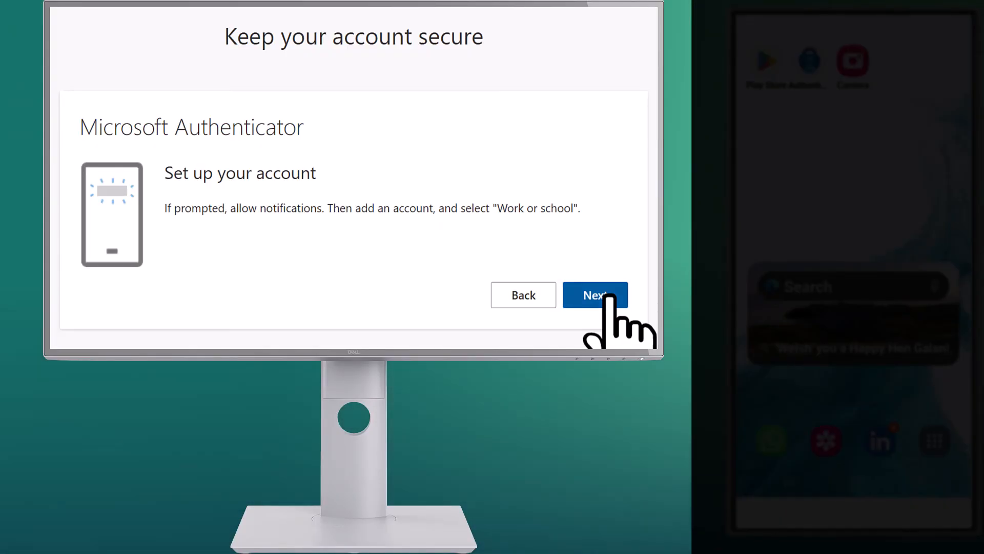
- Display the account QR code on the computer and scan it with the phone
click(594, 294)
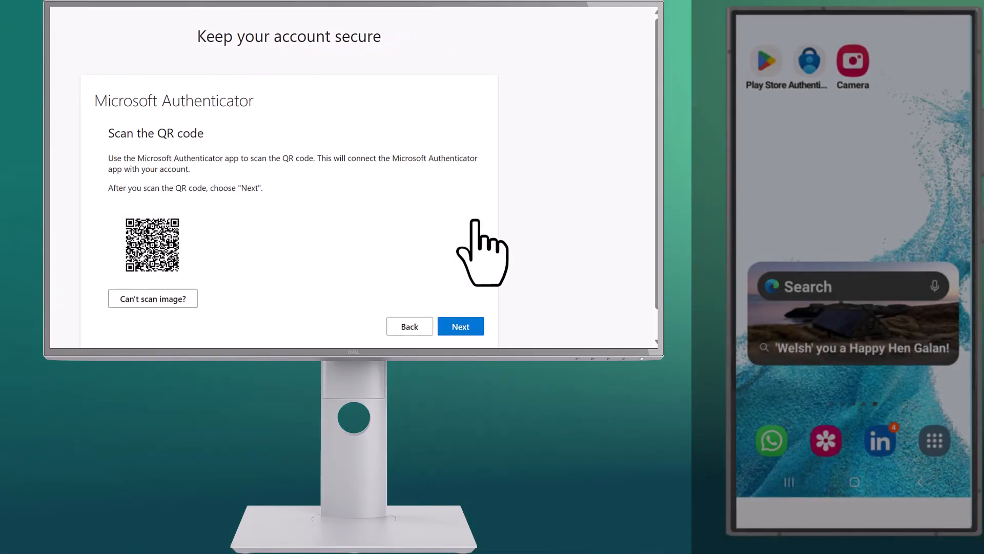
click(853, 61)
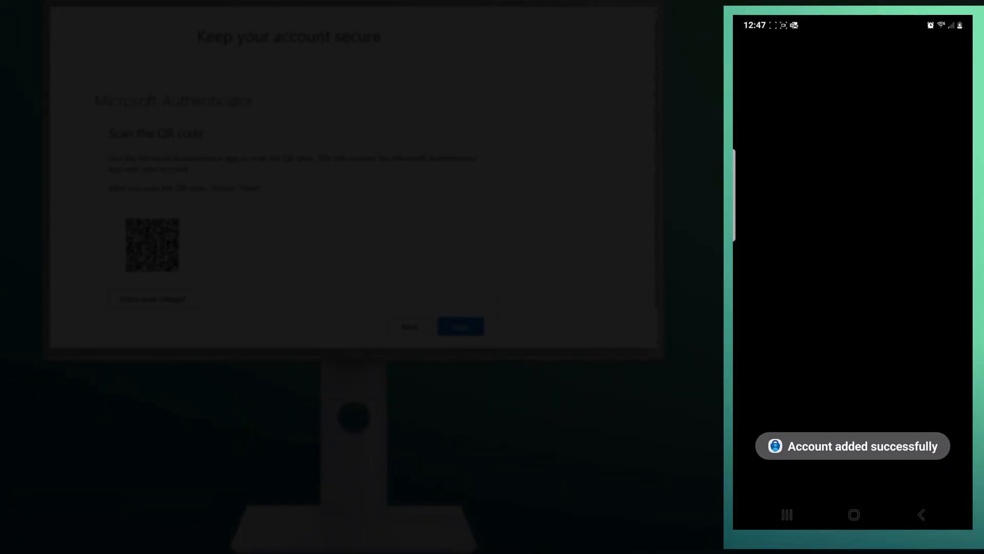
click(460, 326)
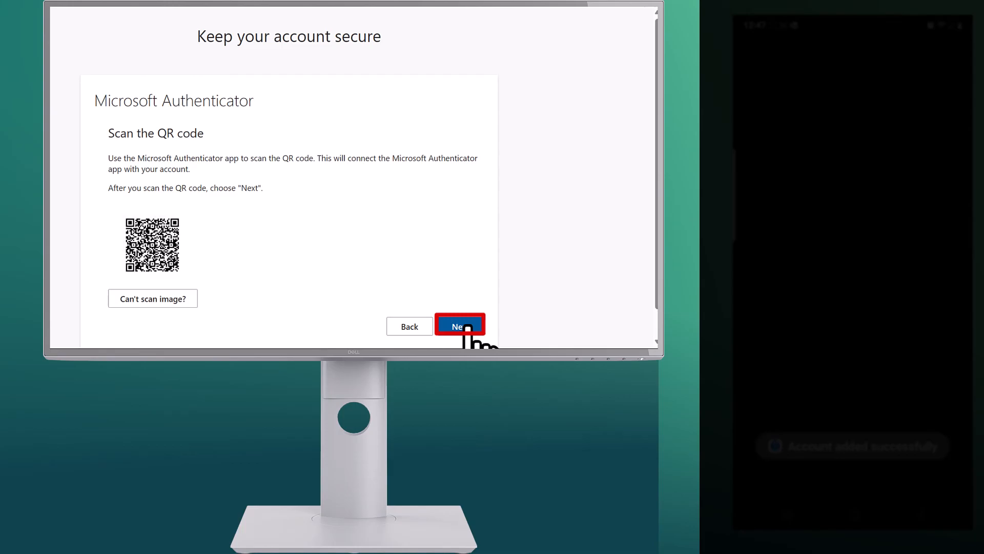
- Confirm the QR code was scanned to reach the test step with number 55
click(459, 325)
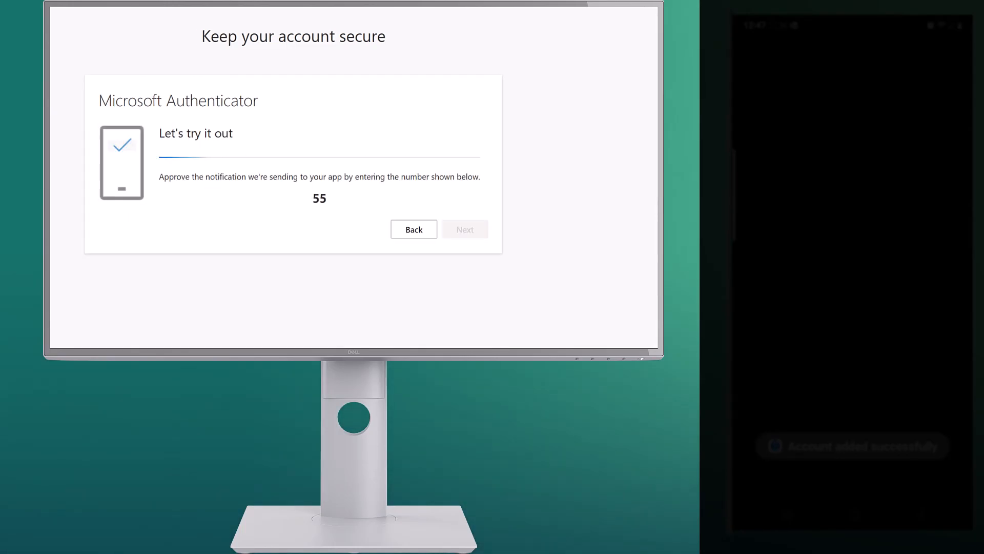